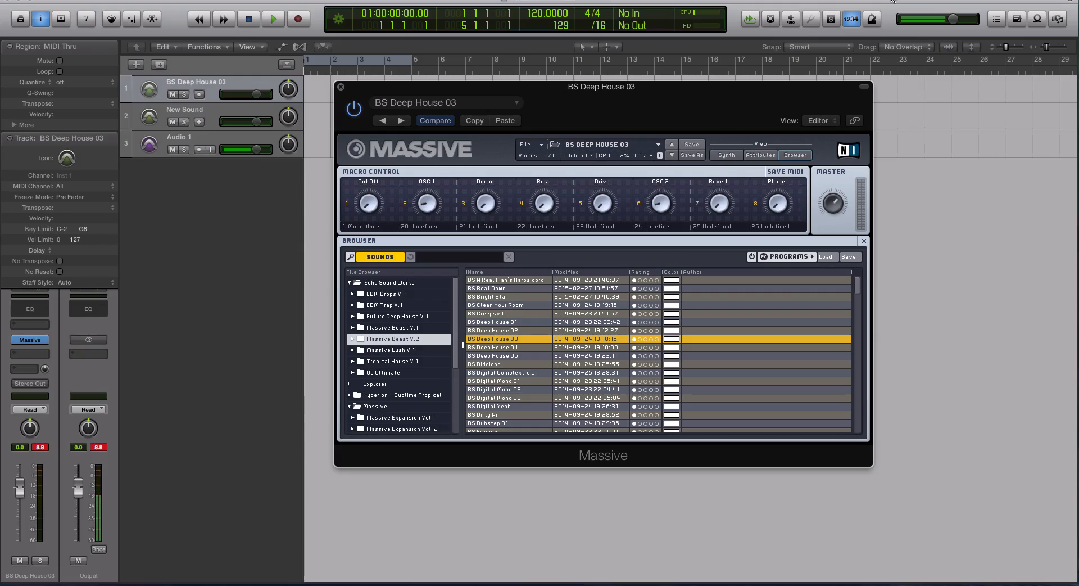
- Switch Massive from the sound browser to the BS Deep House 03 synth editor
{"action": "left_click", "coordinate": [198, 150]}
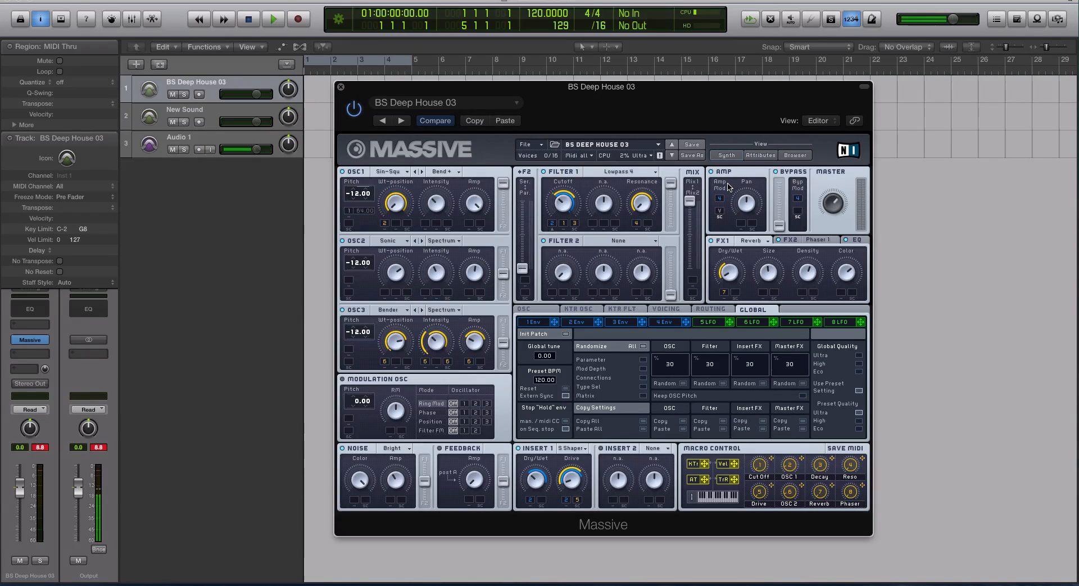
{"action": "left_click", "coordinate": [198, 150]}
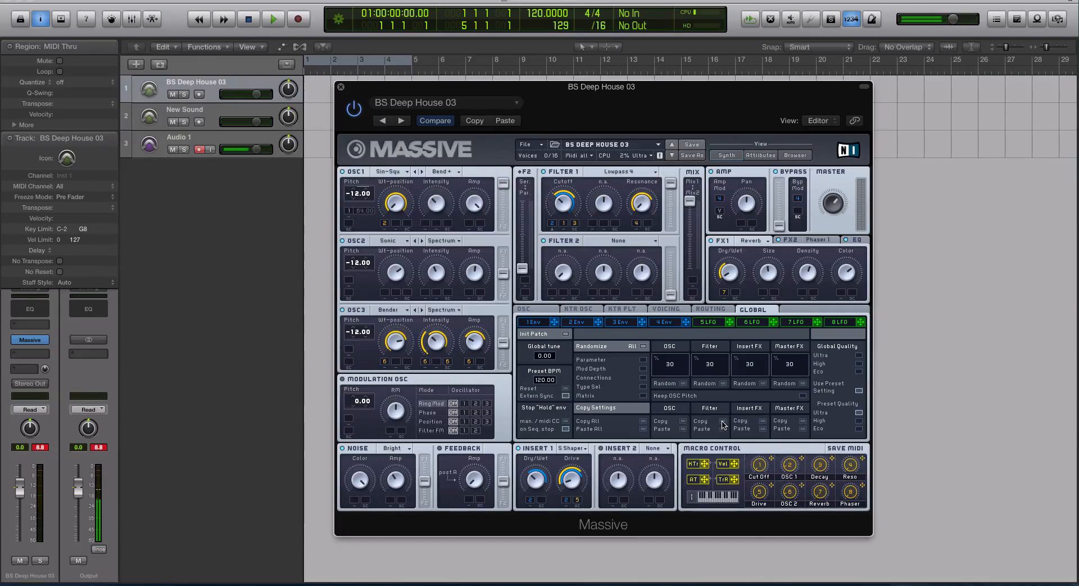
{"action": "mouse_move", "coordinate": [782, 421]}
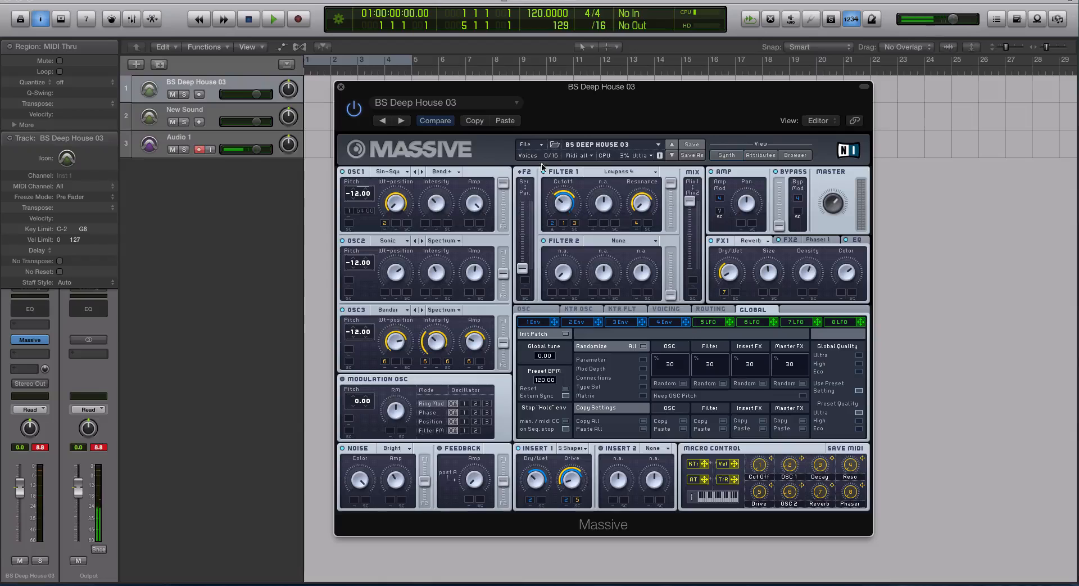
- Start a New Sound from the File menu to initialize the patch
{"action": "left_click", "coordinate": [526, 145]}
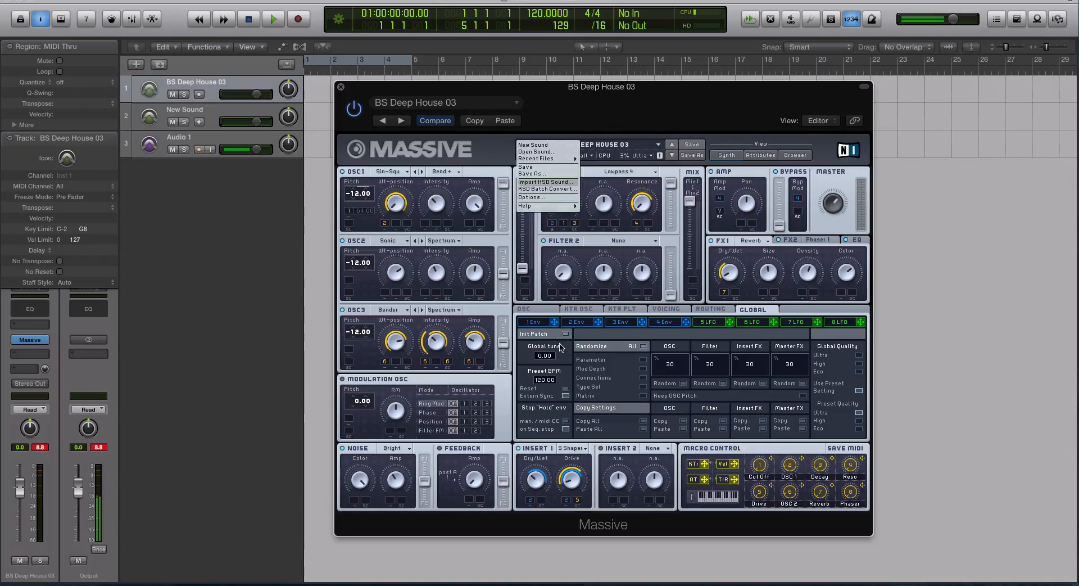
{"action": "left_click", "coordinate": [533, 145]}
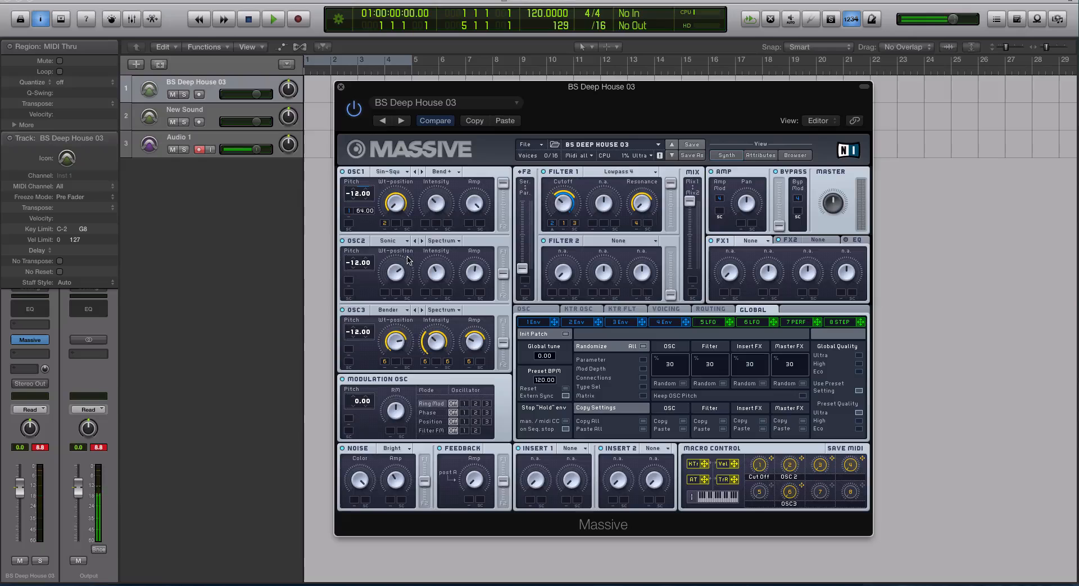
- Paste Insert and Master FX on Global, checking envelope 1's sustain before and after
{"action": "left_click", "coordinate": [577, 321]}
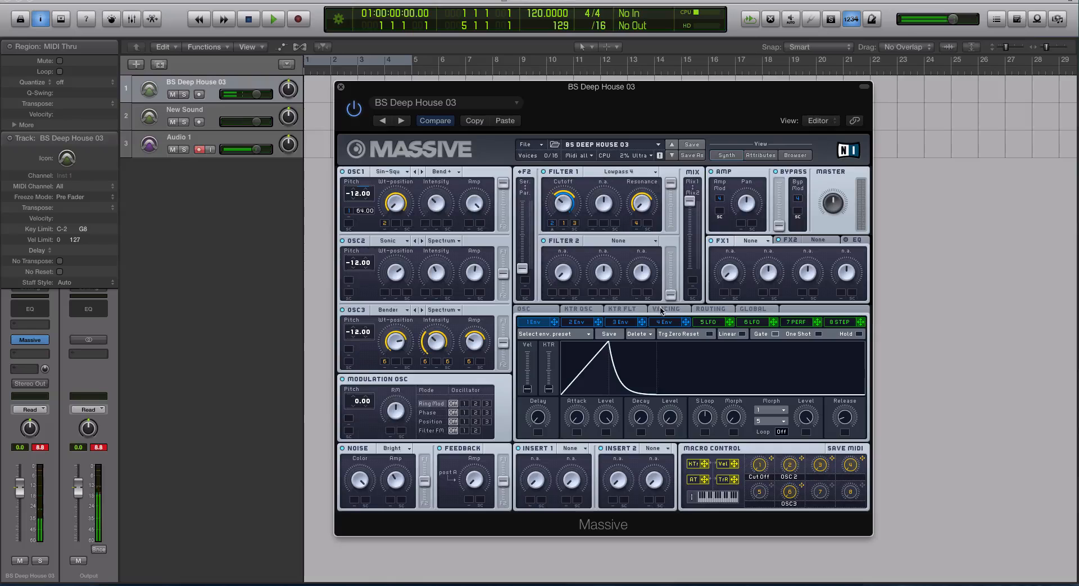
{"action": "mouse_move", "coordinate": [736, 313]}
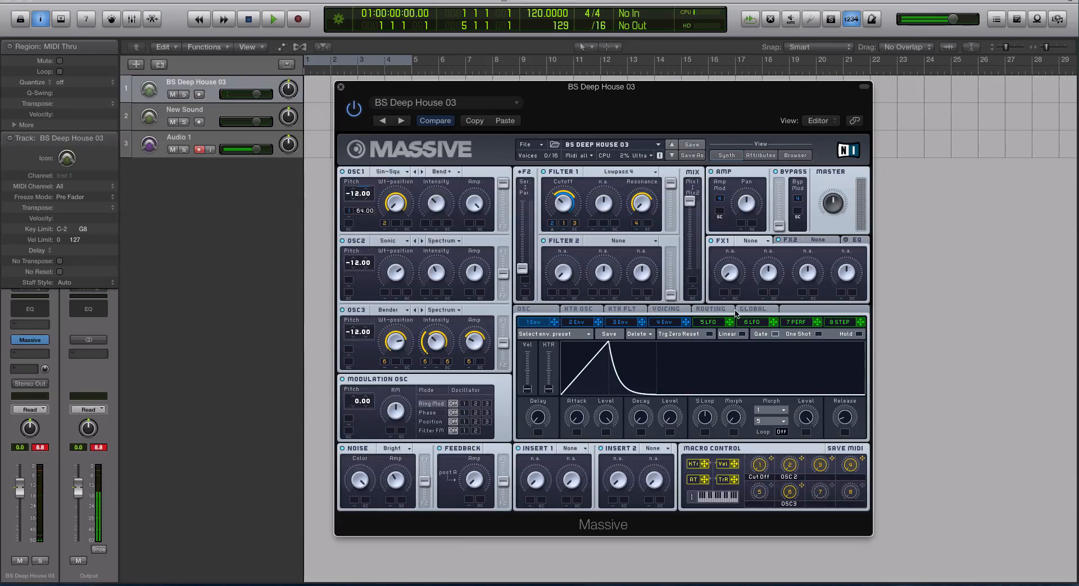
{"action": "left_click", "coordinate": [752, 309]}
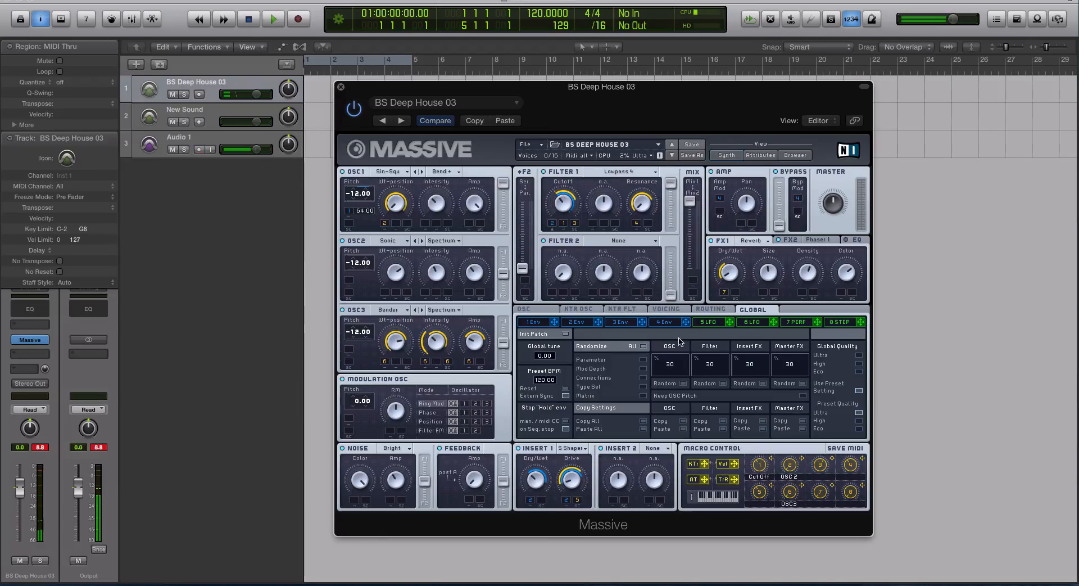
{"action": "left_click", "coordinate": [533, 322]}
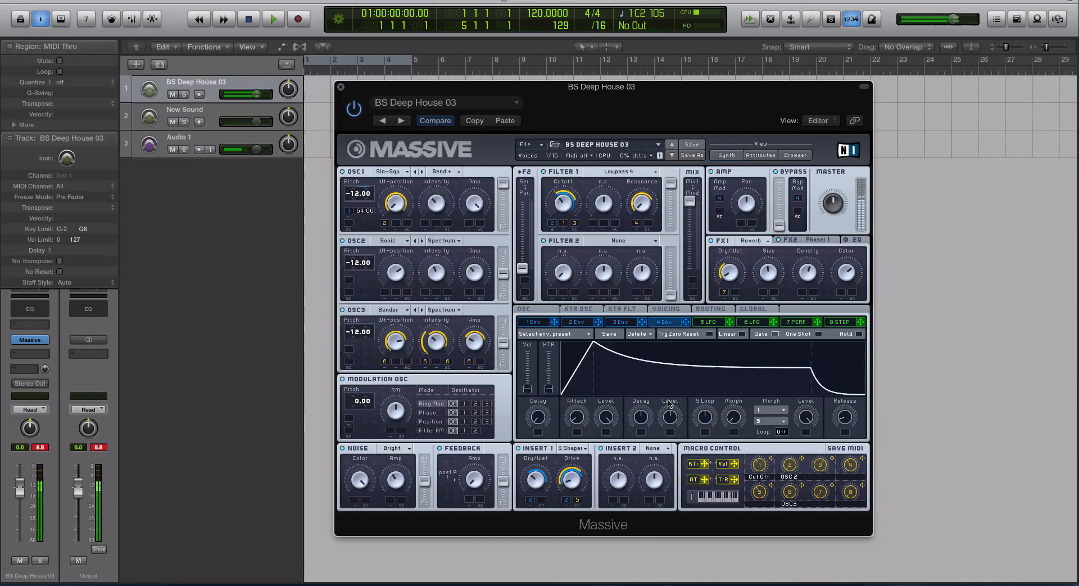